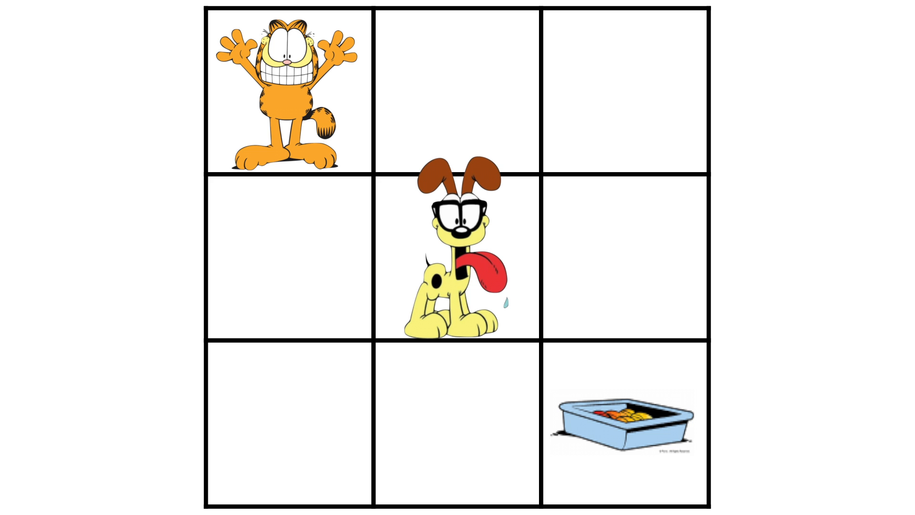
Step: Advance the slide animation so the blue couch appears in the top-right grid cell
{"action": "left_click", "coordinate": [629, 86]}
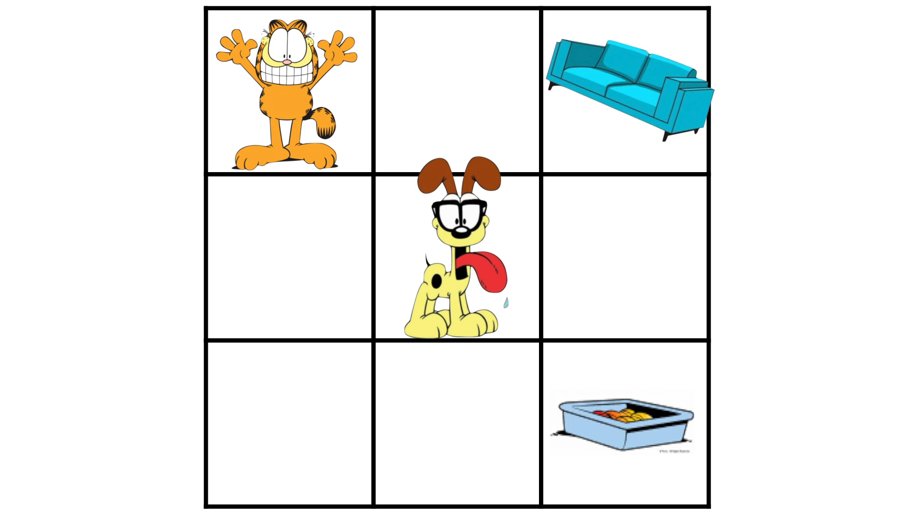